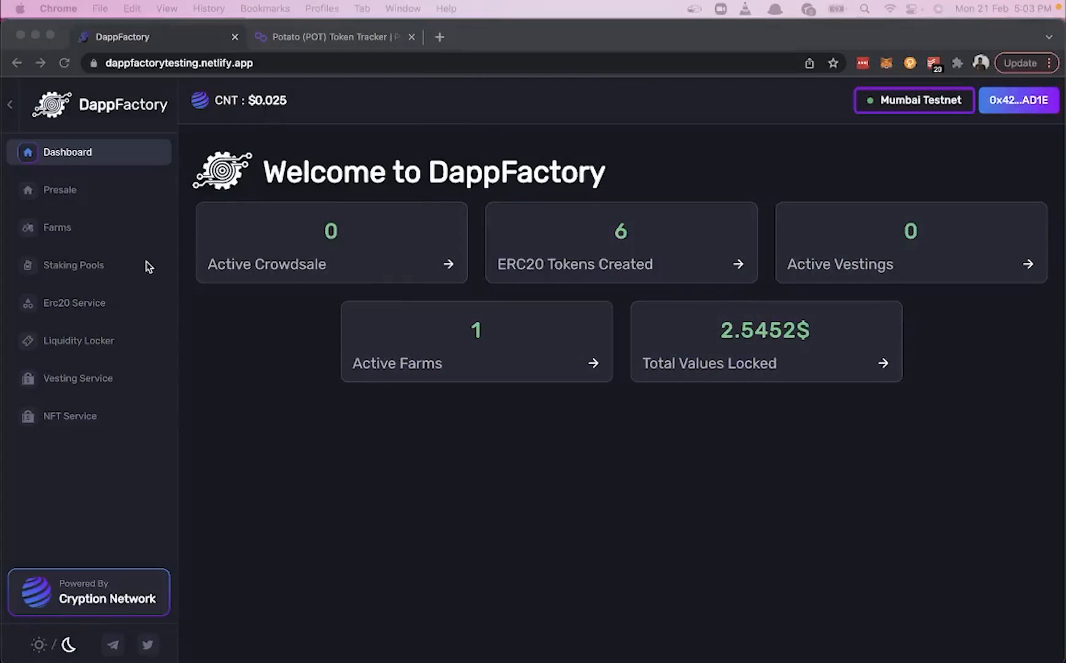
mouse_move(86, 384)
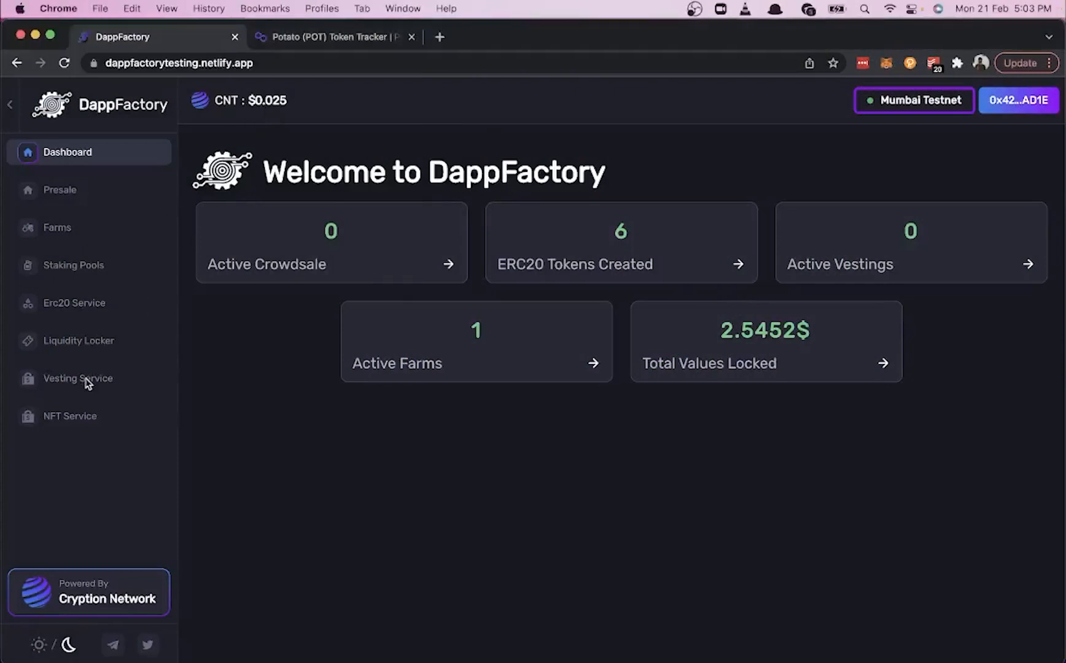
Step: Go to Vesting Service, glance at Finished Vestings, and return to the empty Active Vestings list
click(77, 379)
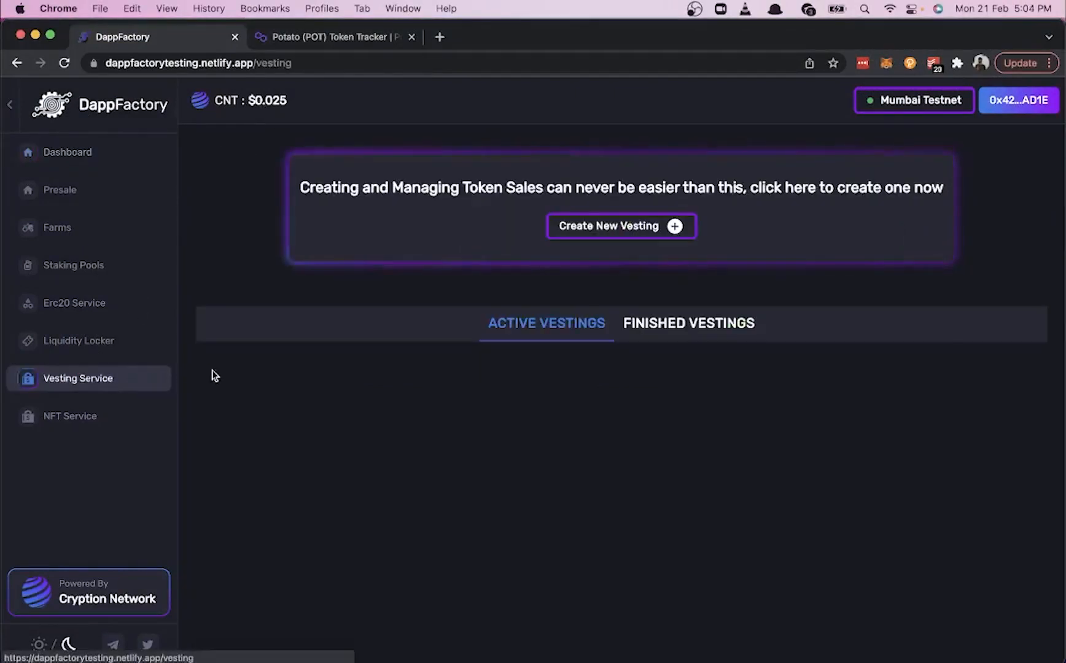
click(687, 323)
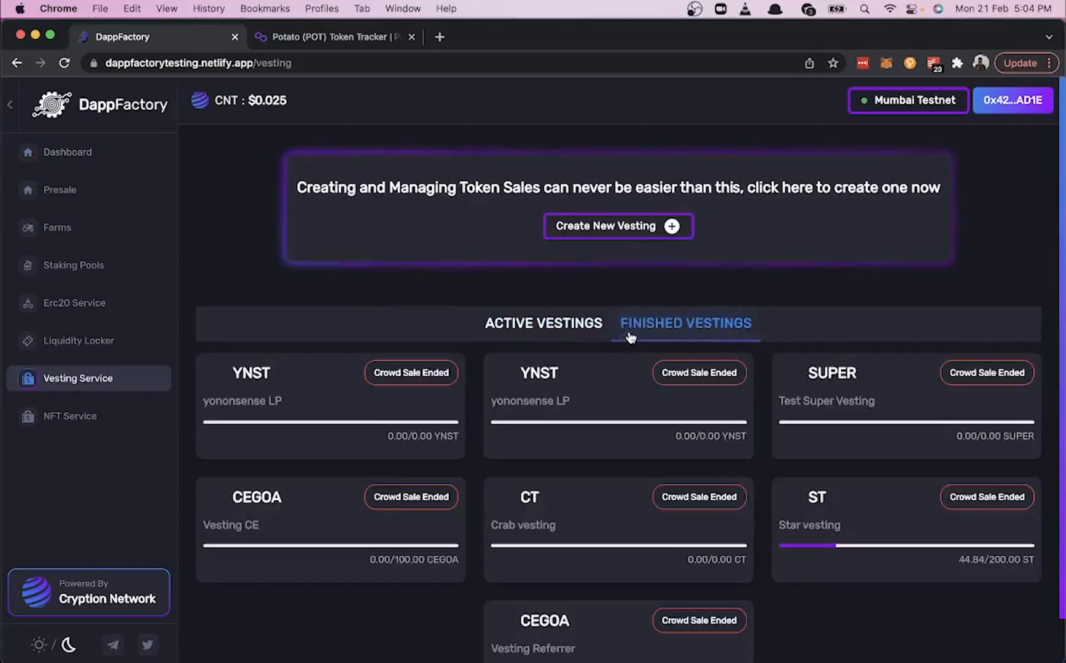
click(547, 323)
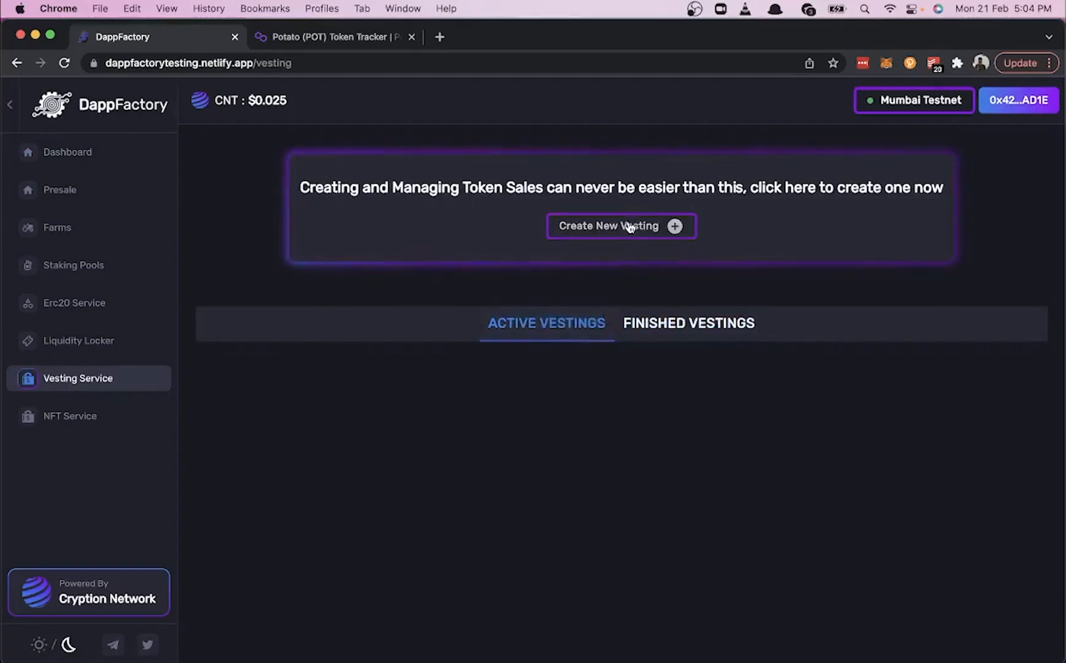
Step: Start a new vesting with the Potato token address 0x6203F839...1083 from Polygonscan
click(619, 226)
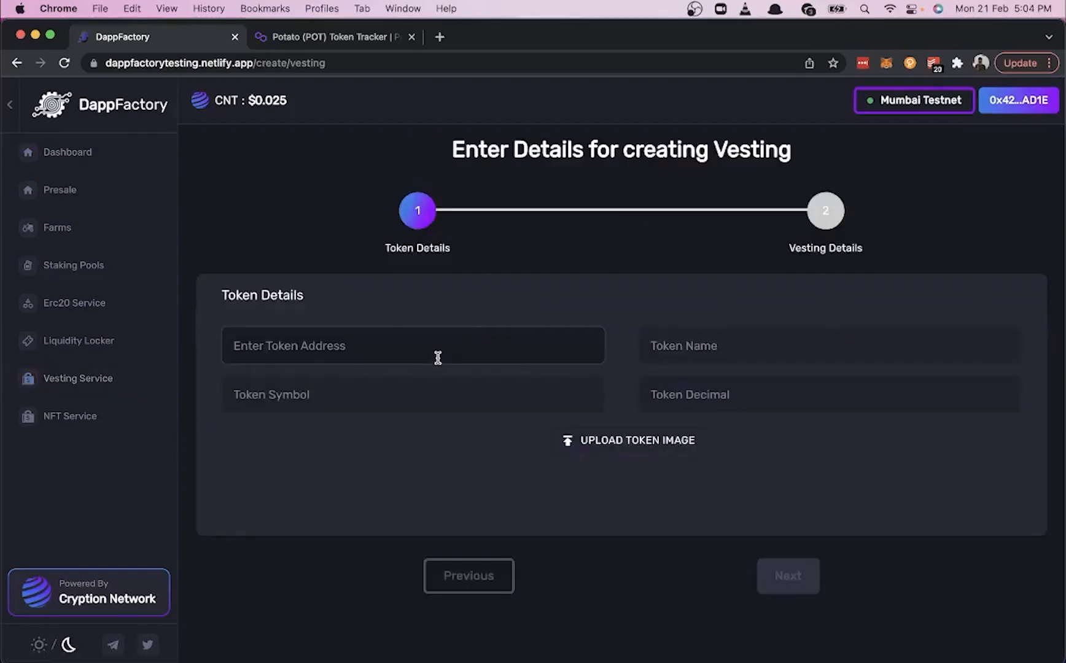
click(333, 35)
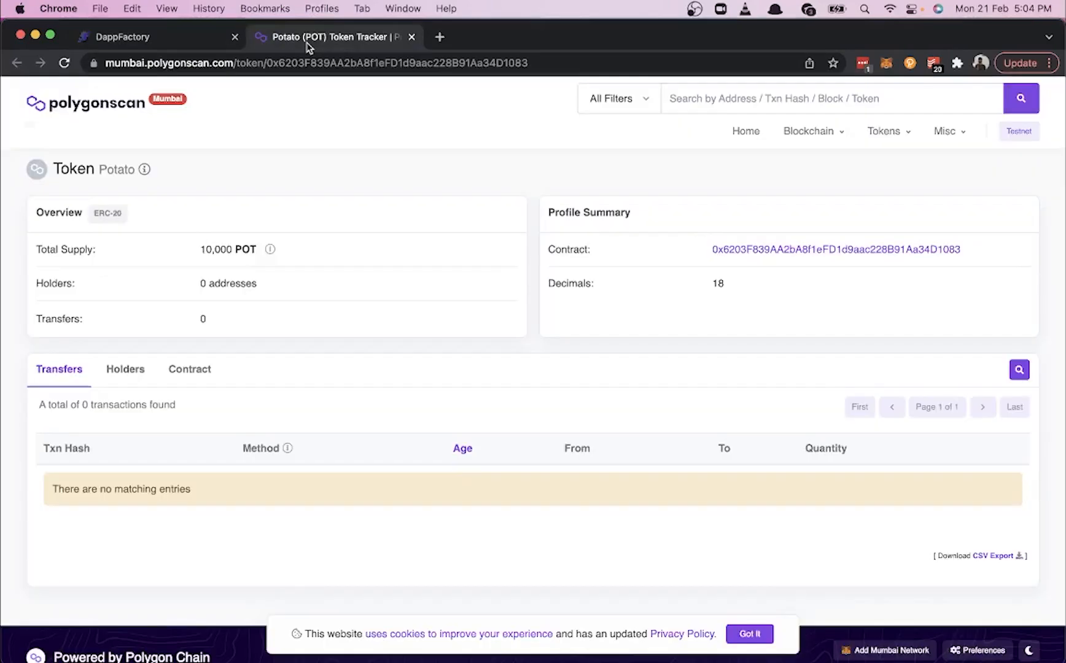
mouse_move(973, 250)
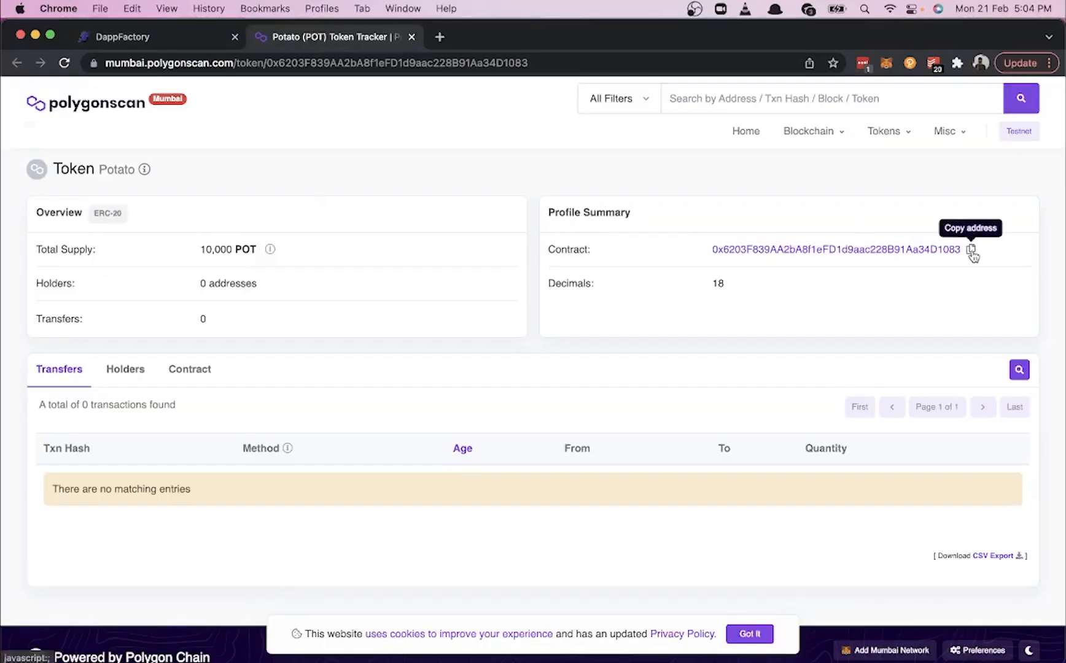
click(156, 36)
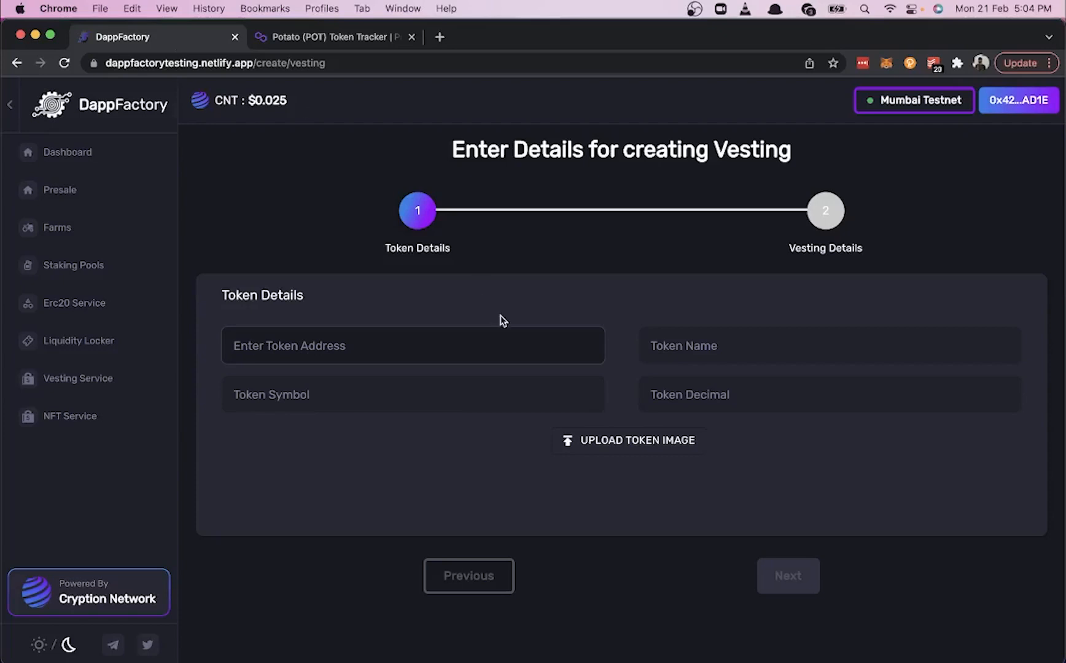
text(0x6203F839AA2bA8f1eFD1d9aac228B91Aa34D1083)
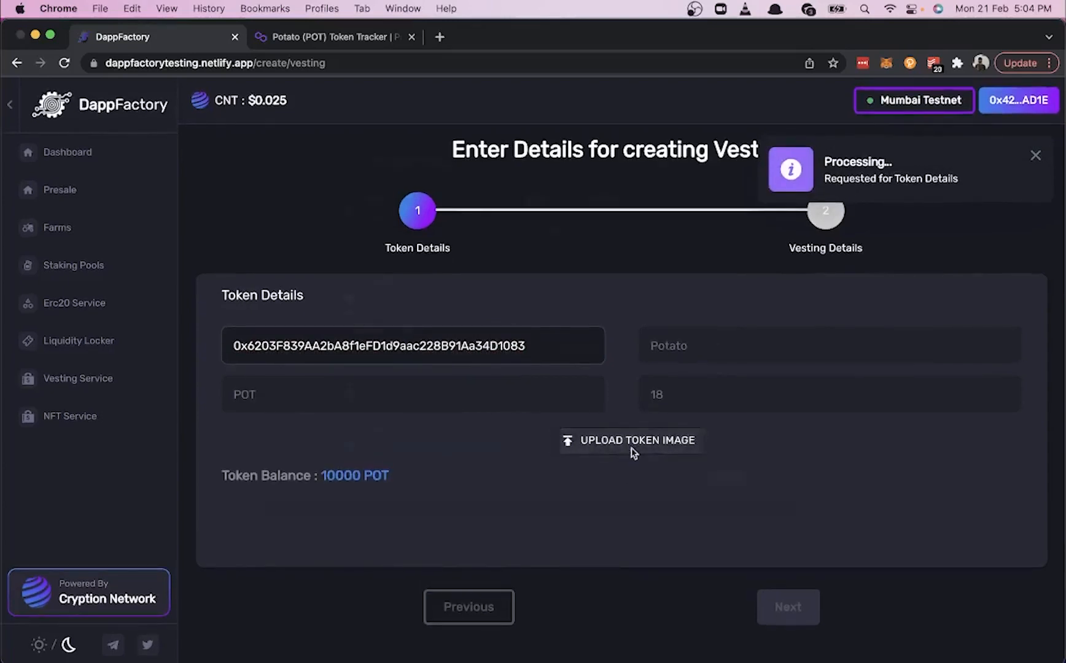
Step: Upload potato.jpeg as the token image
click(630, 441)
text(pota)
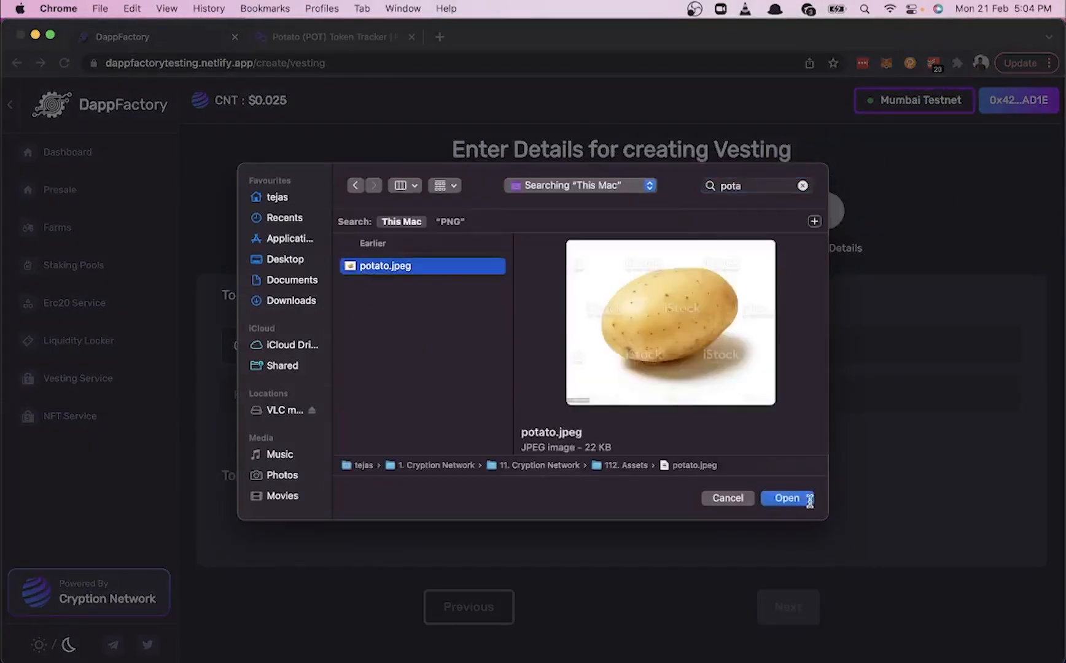
click(786, 497)
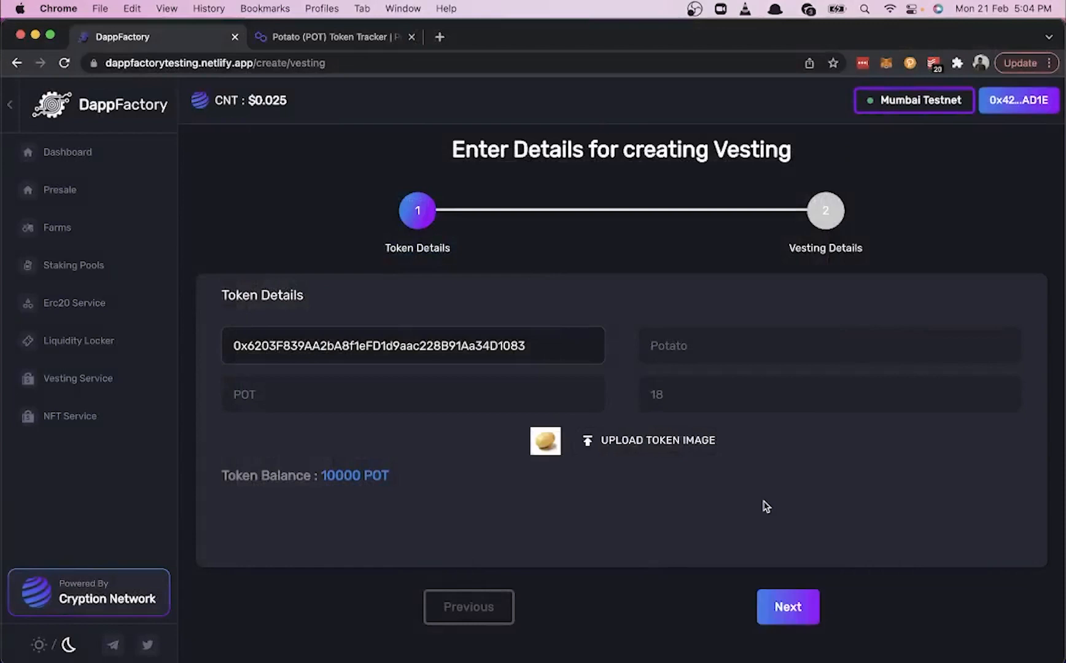
mouse_move(788, 606)
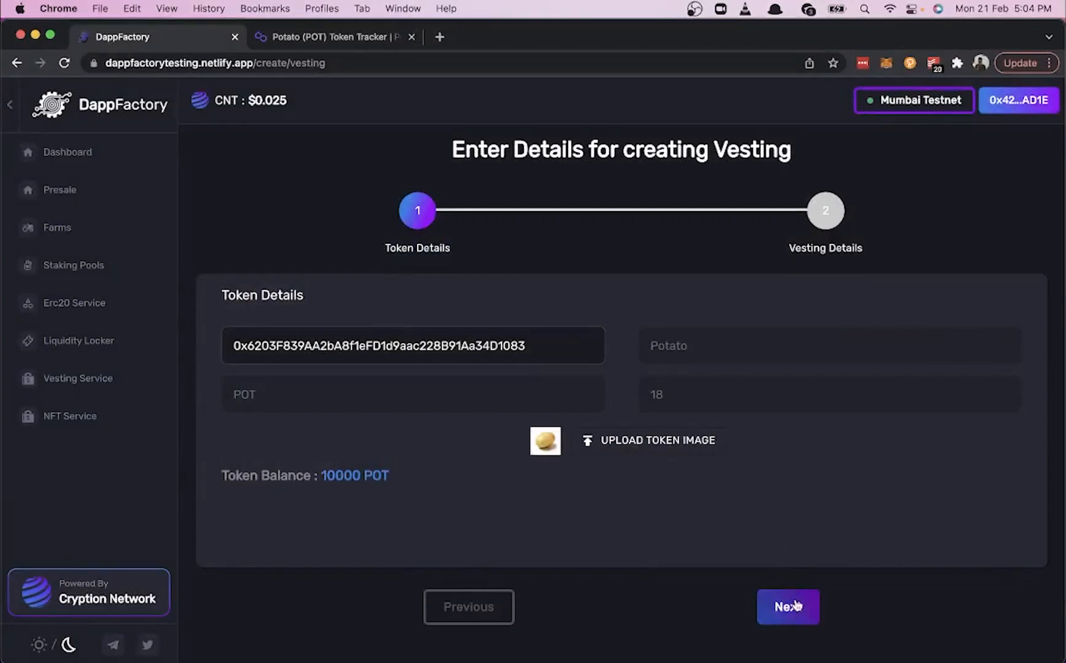
Step: Name the vesting 'Potato for investors' in the Vesting Details step
click(789, 607)
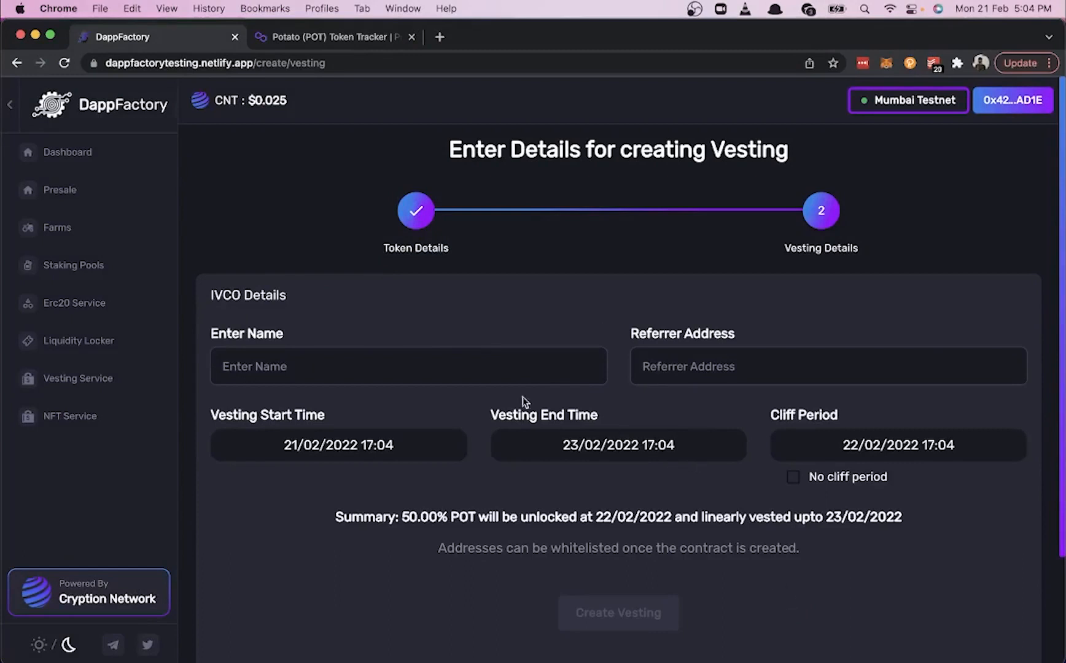
text(Pota)
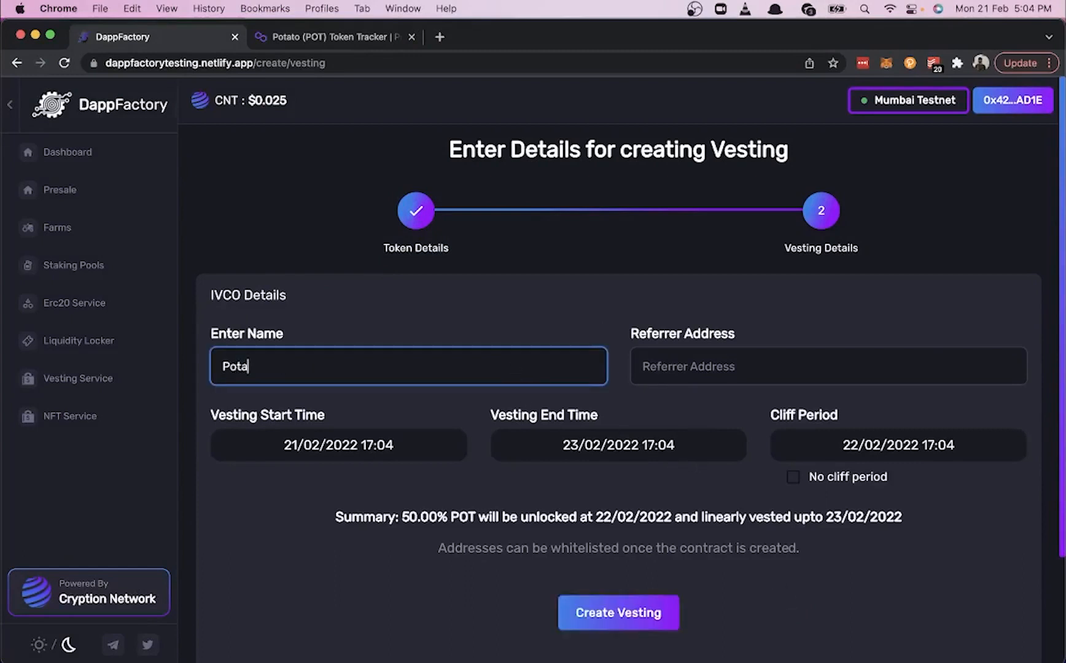
text(to for inv)
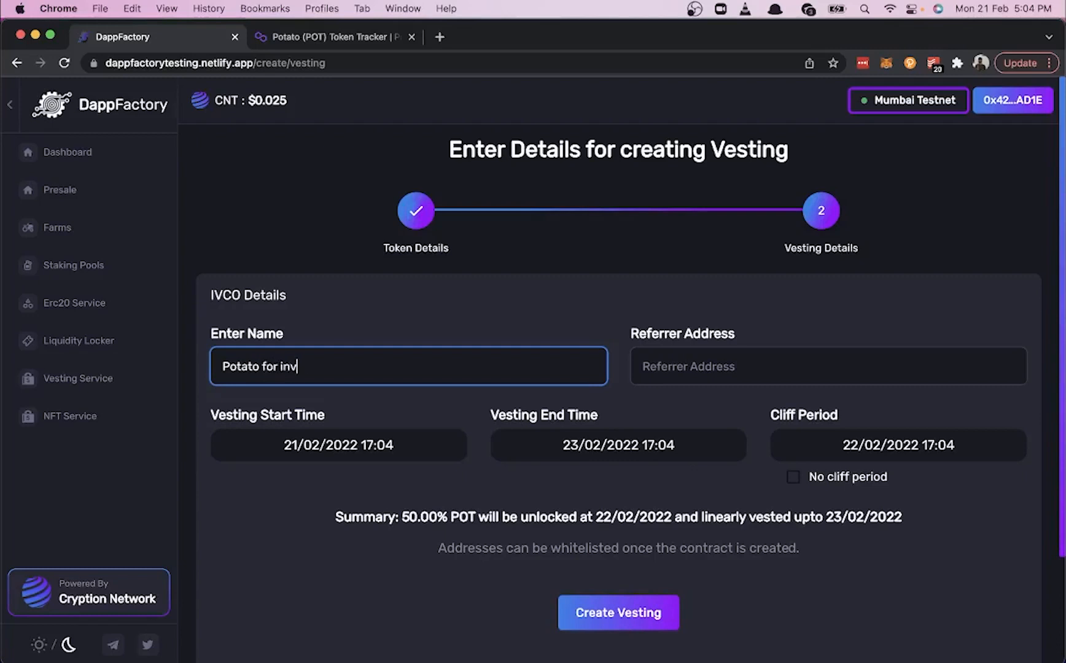
text(estors)
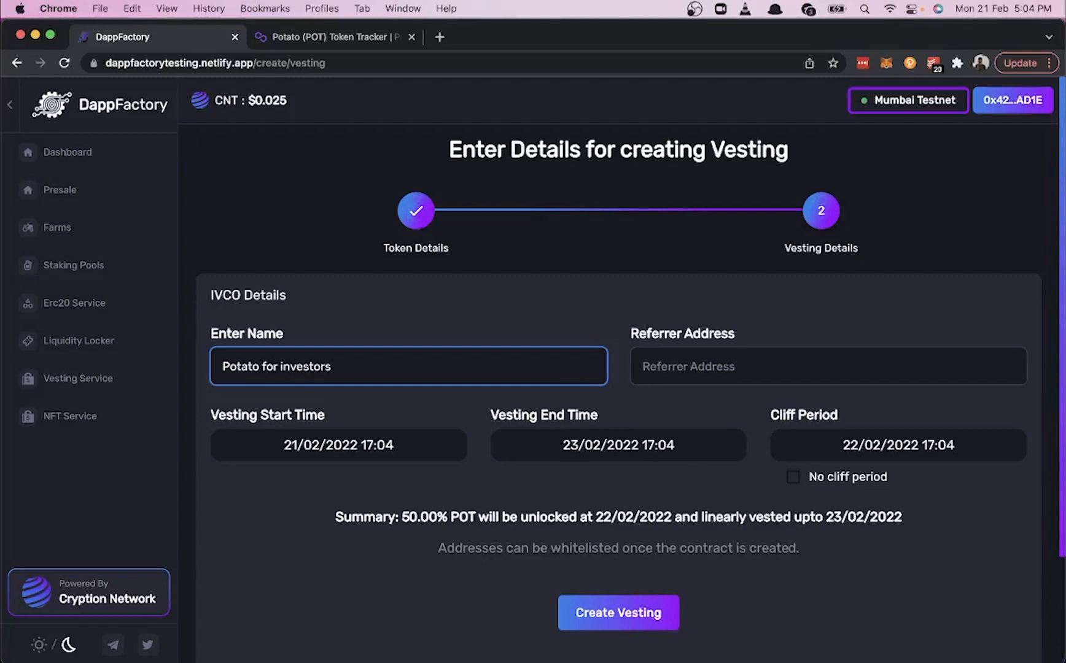
scroll(down, 3)
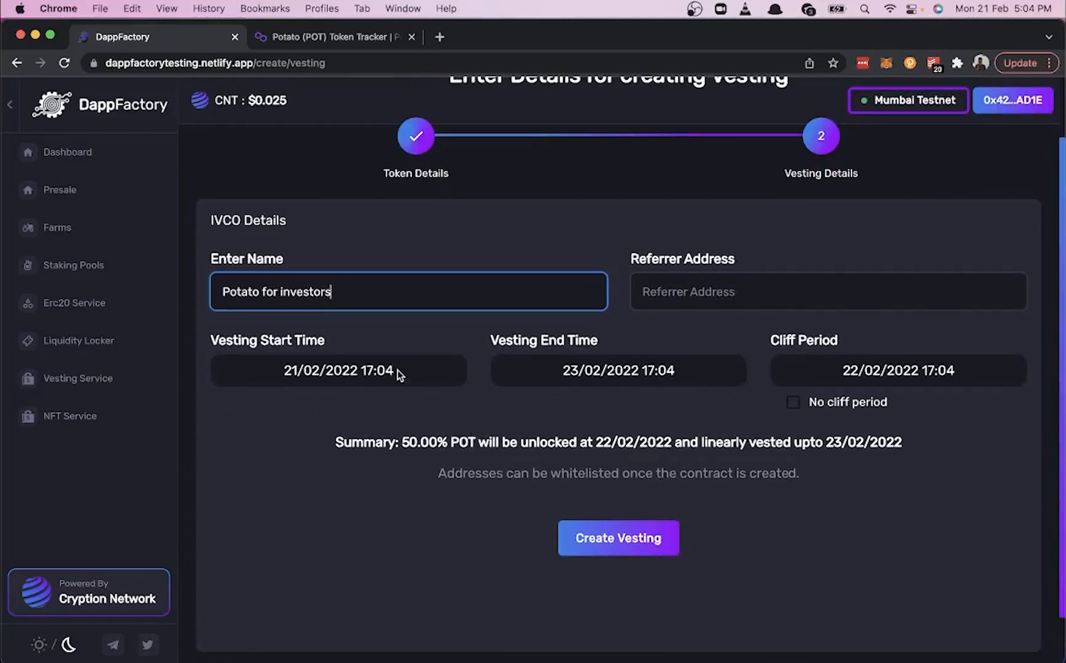
mouse_move(594, 371)
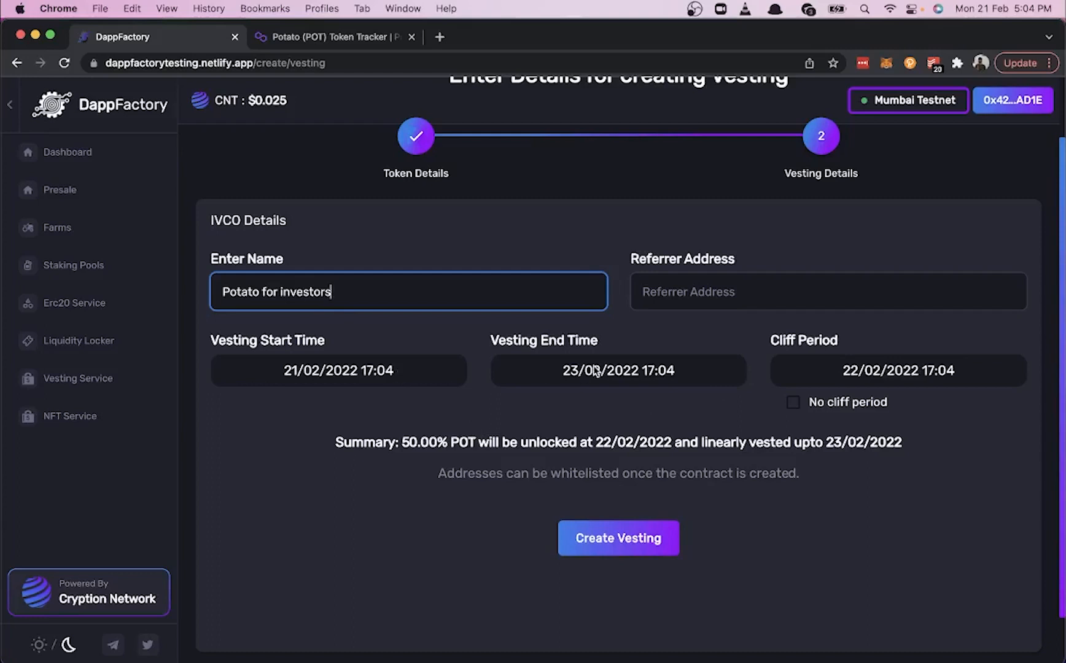
Step: Set the vesting end date to 23/07/2022 and the cliff period to 22/03/2022
click(618, 371)
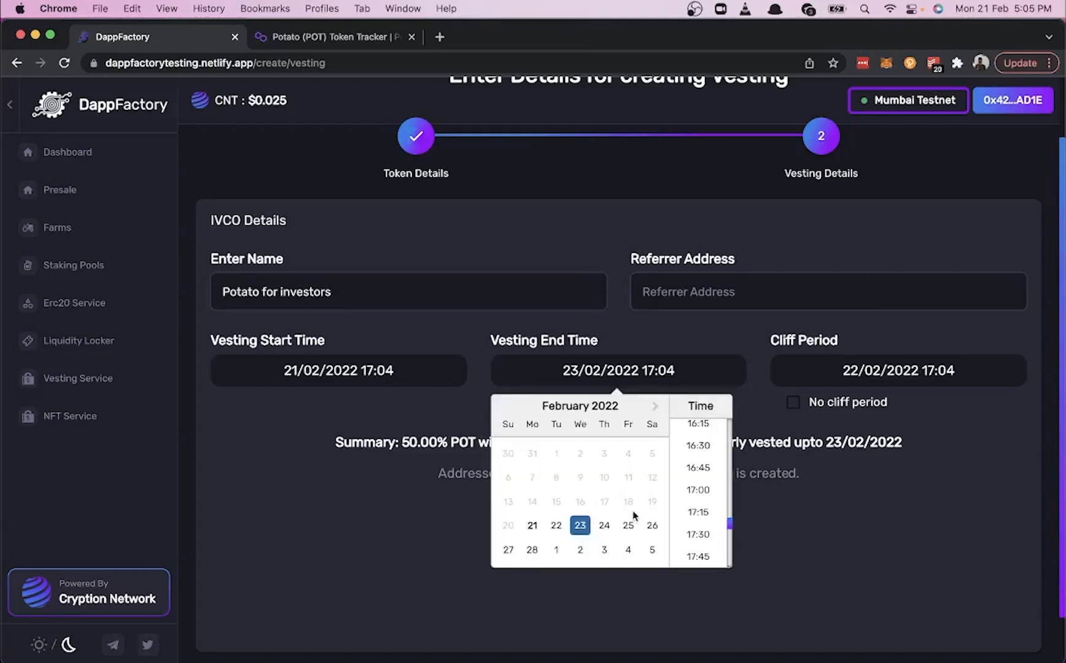
click(655, 407)
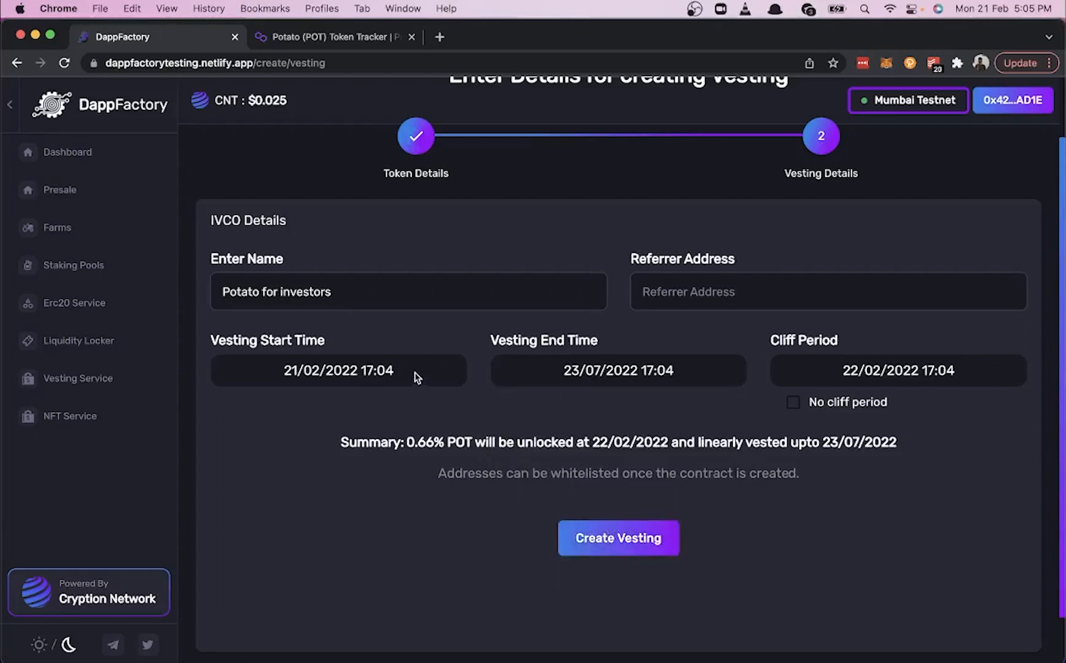
click(898, 371)
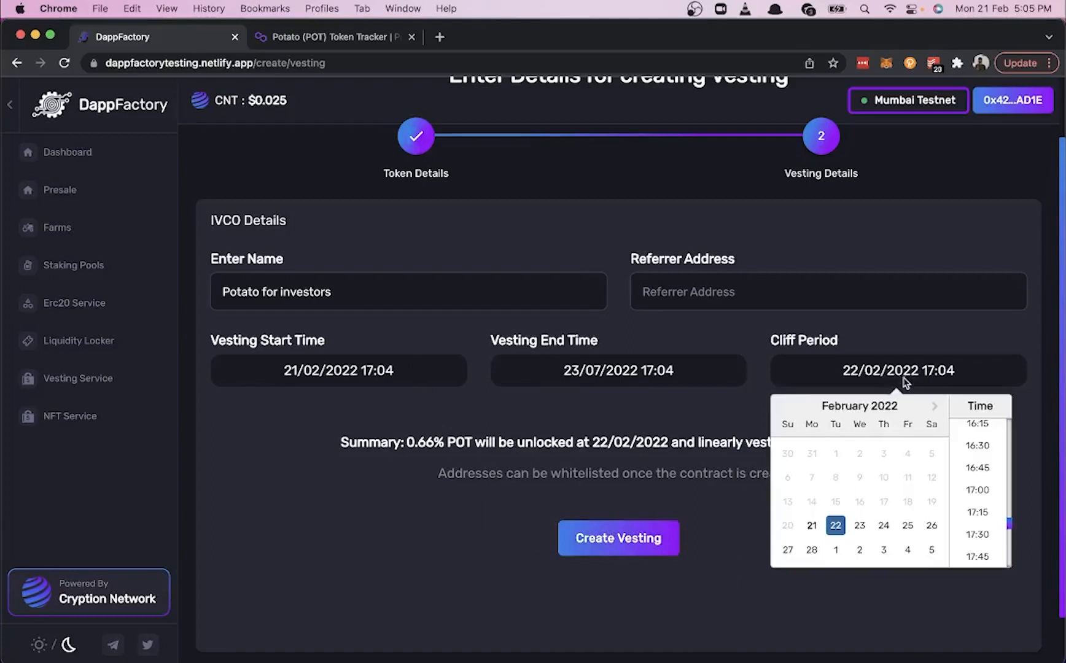
click(935, 406)
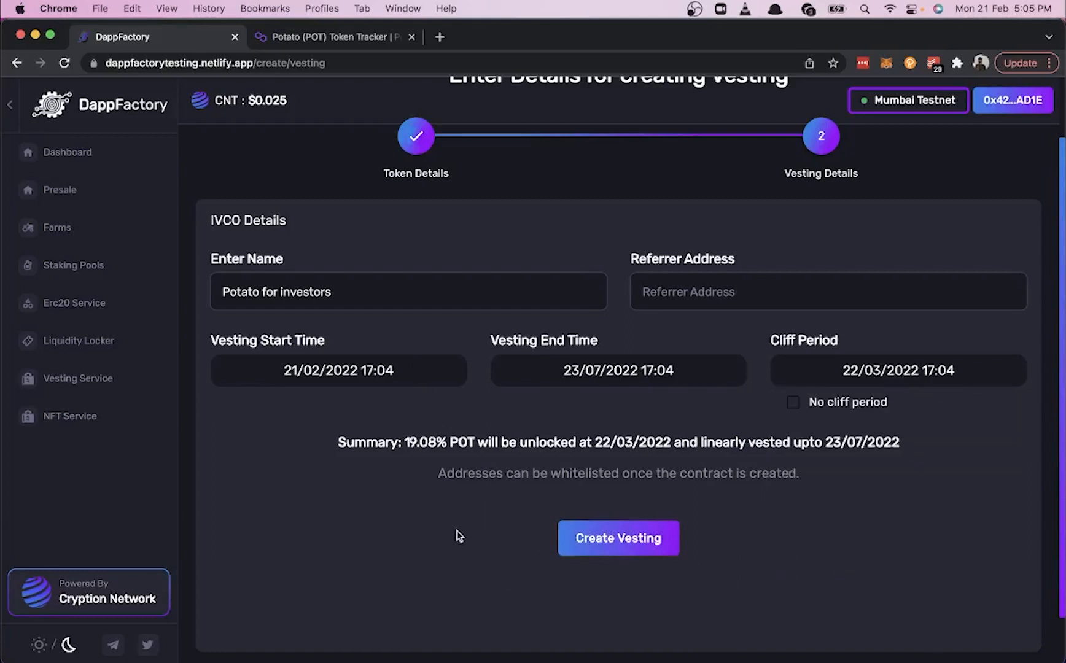
mouse_move(882, 408)
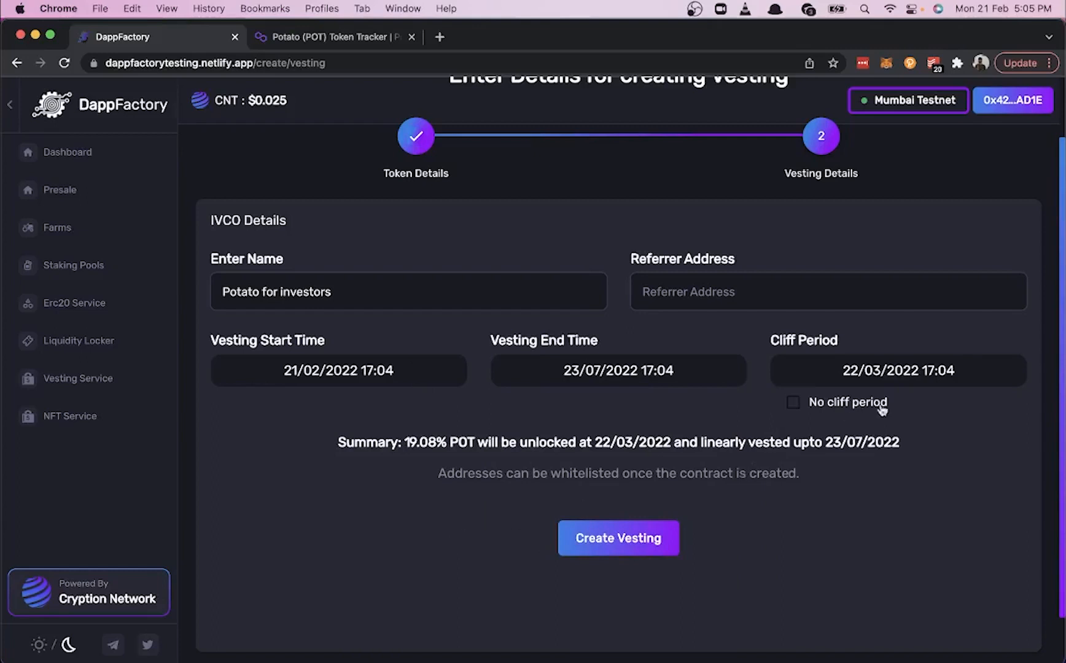
mouse_move(898, 403)
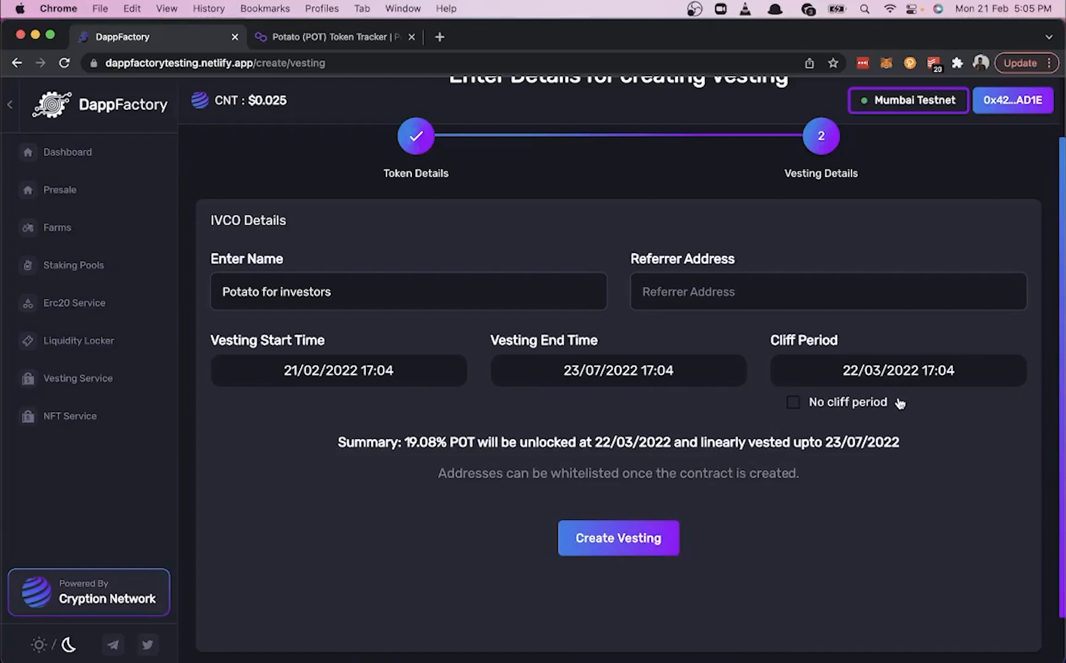
mouse_move(733, 533)
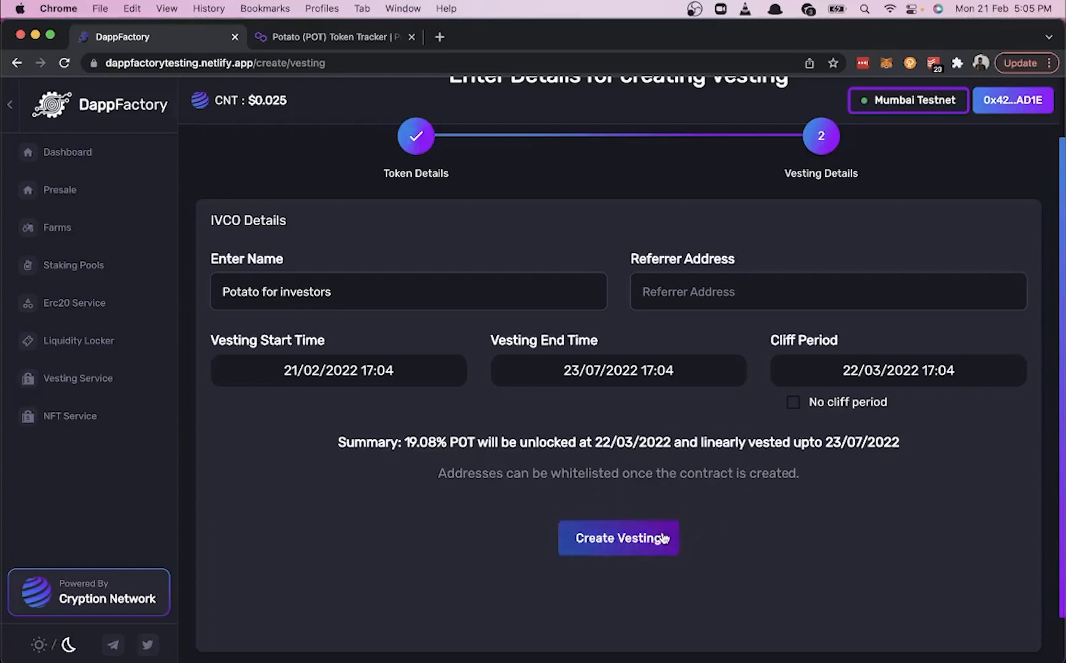
Step: Bring up the Confirm Vesting Details summary for Potato for investors
click(618, 538)
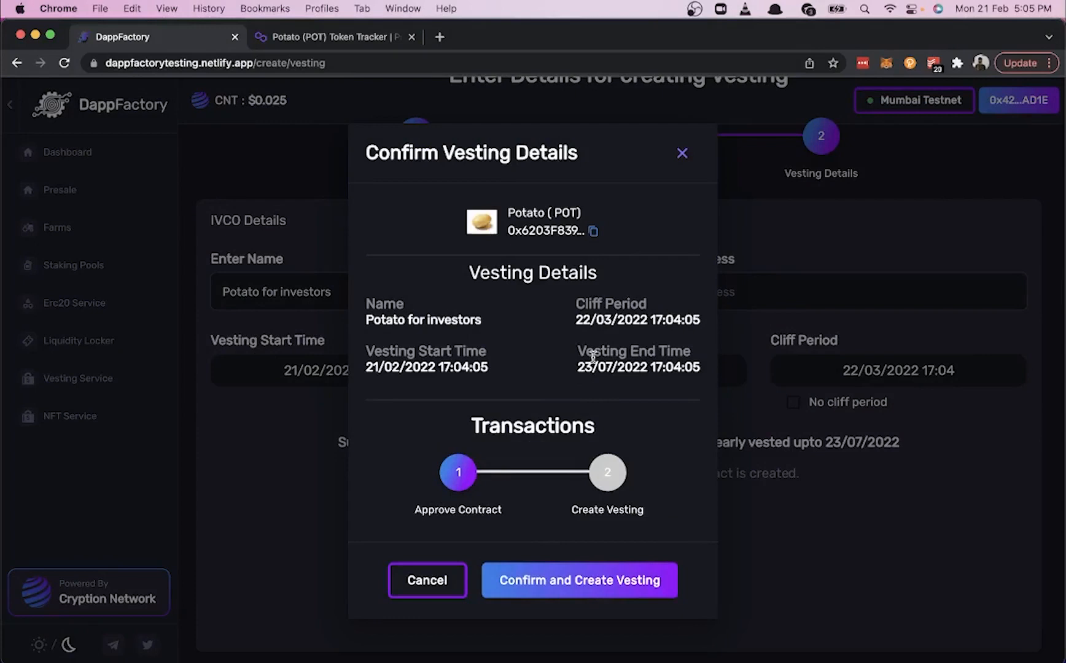
mouse_move(568, 539)
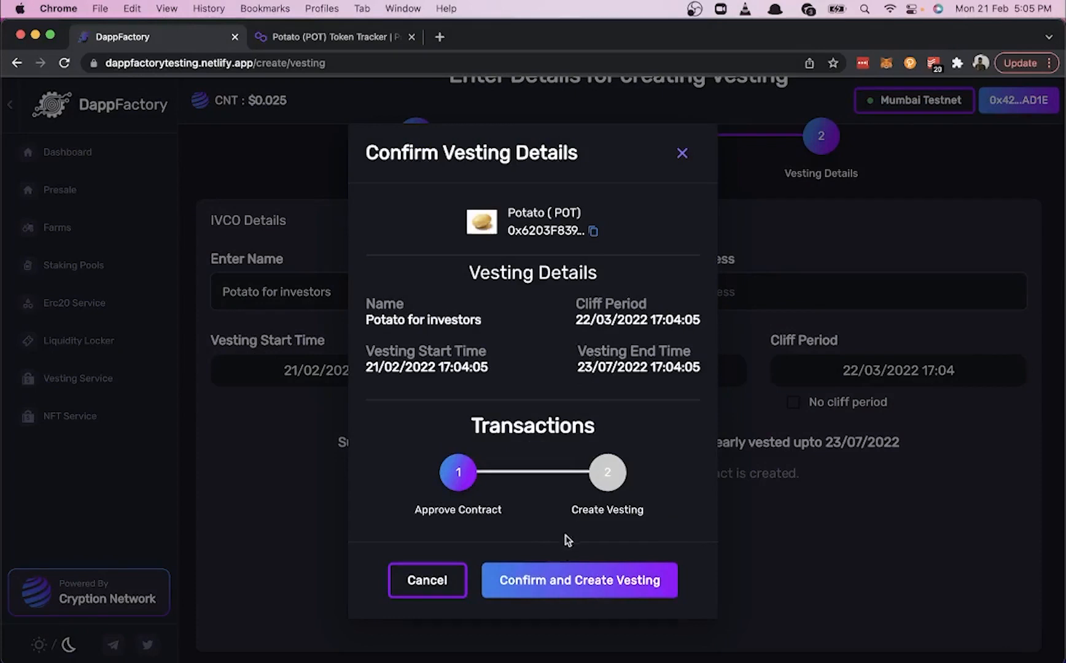
Step: Approve POT spending at High fee priority and confirm the create-vesting transaction in MetaMask
click(579, 580)
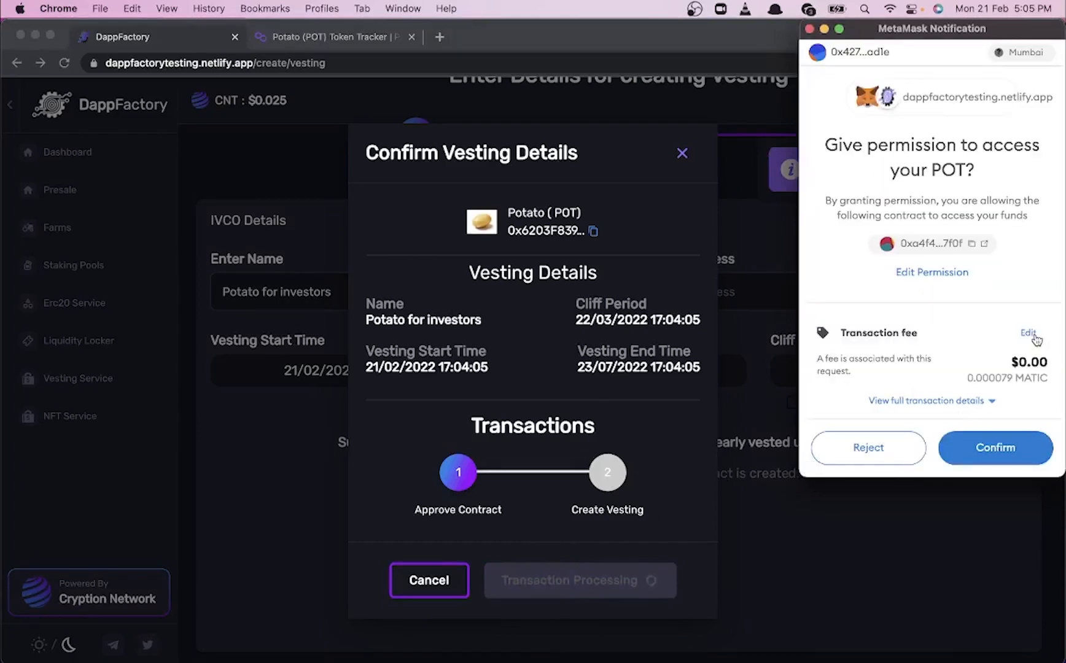
click(1028, 332)
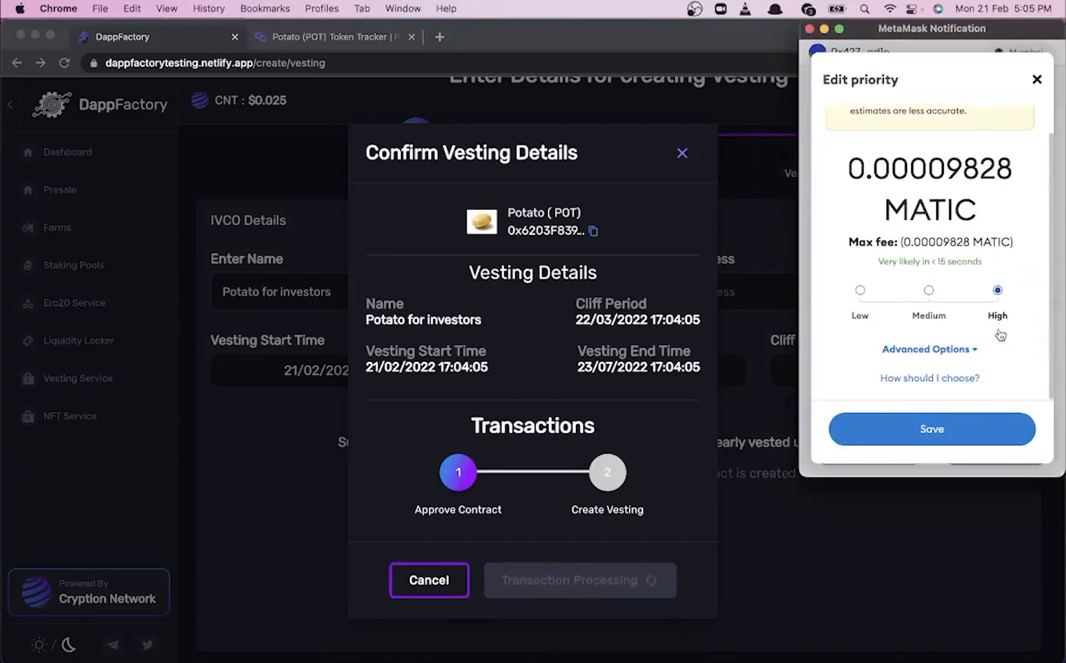
click(931, 429)
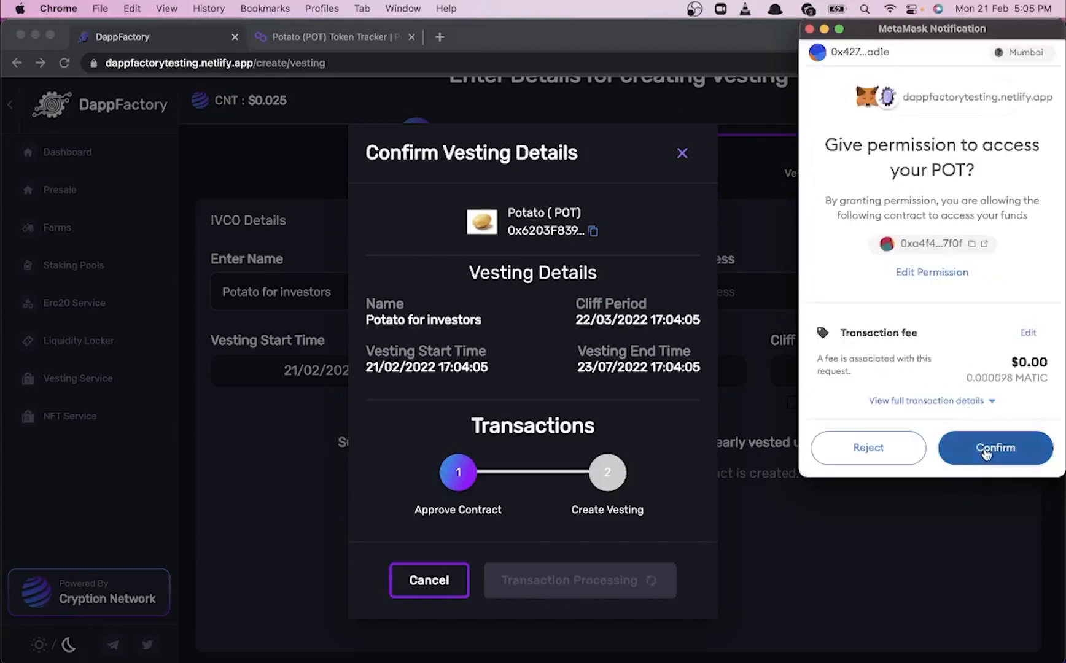
click(995, 447)
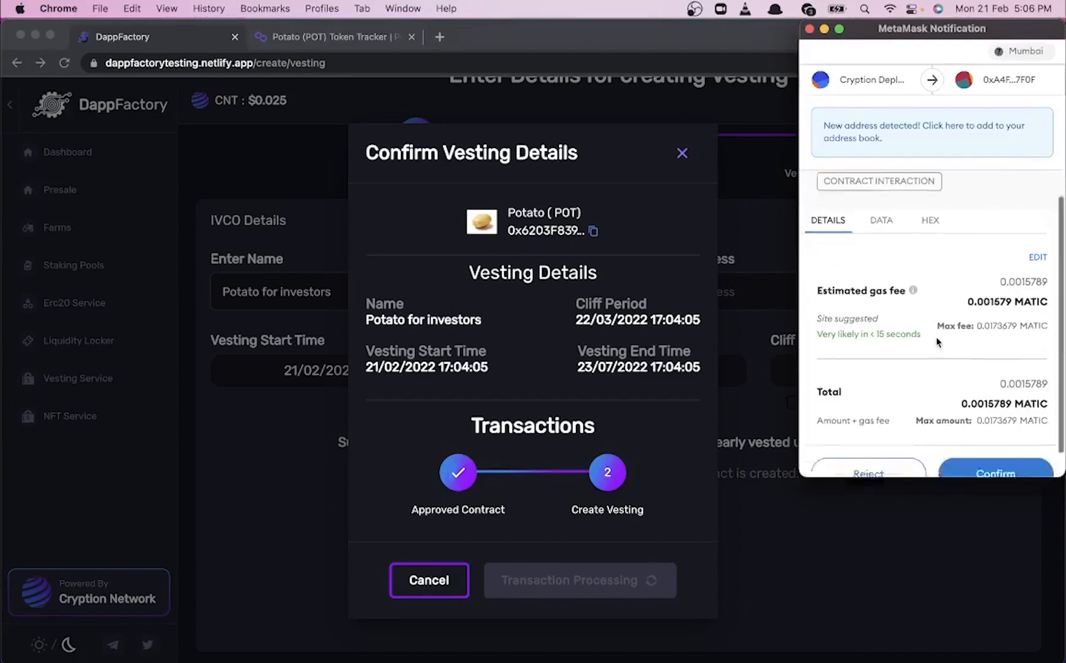
click(995, 473)
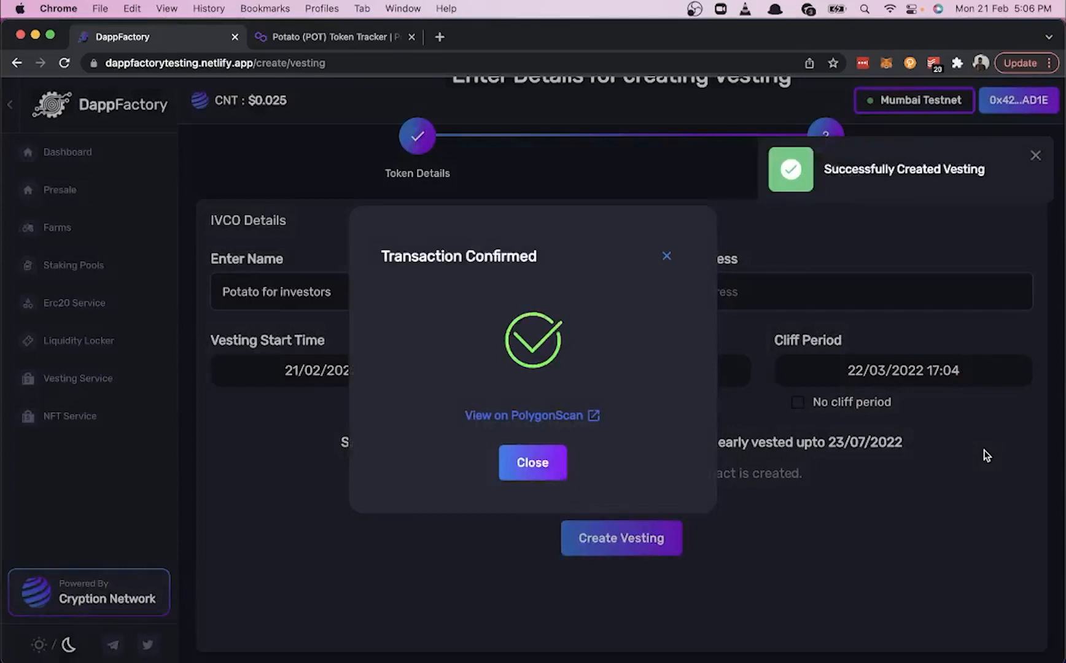
mouse_move(583, 437)
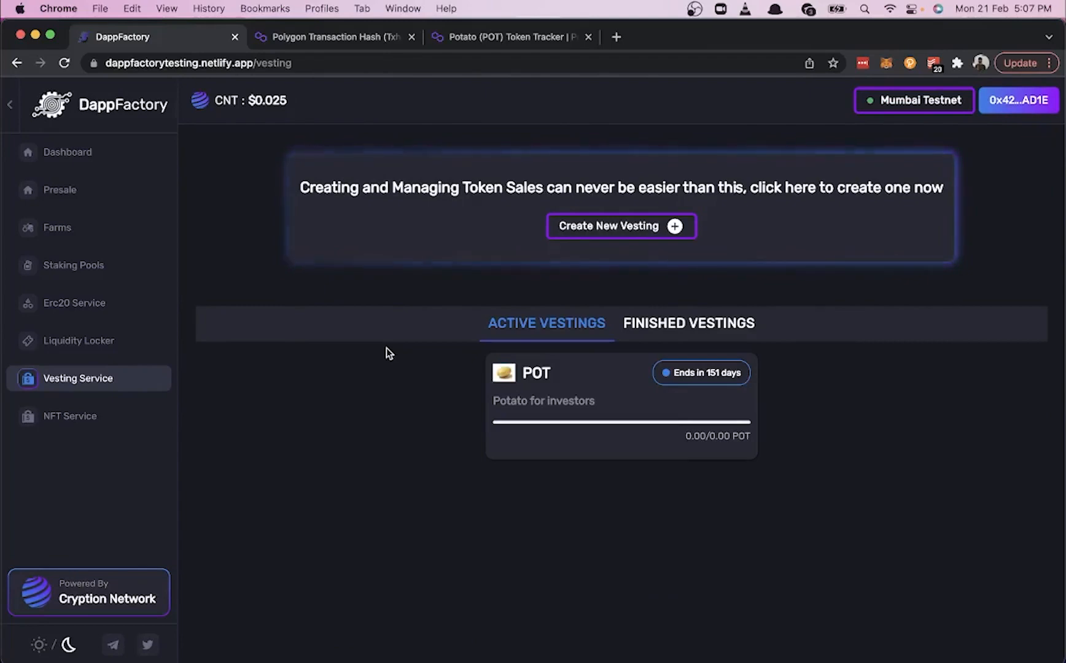
Step: Open the Potato for investors card under Active Vestings to see its details
click(620, 406)
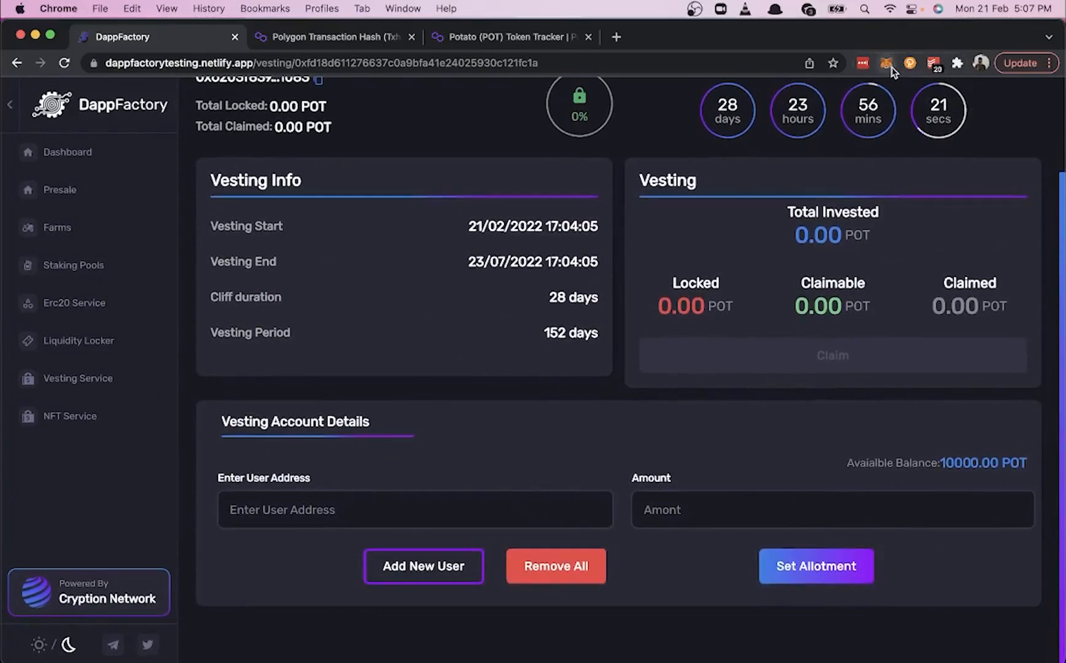
Step: Allot 1000 POT each to 0x4274A49F...AD1E and a second address, then submit Set Allotment
click(886, 63)
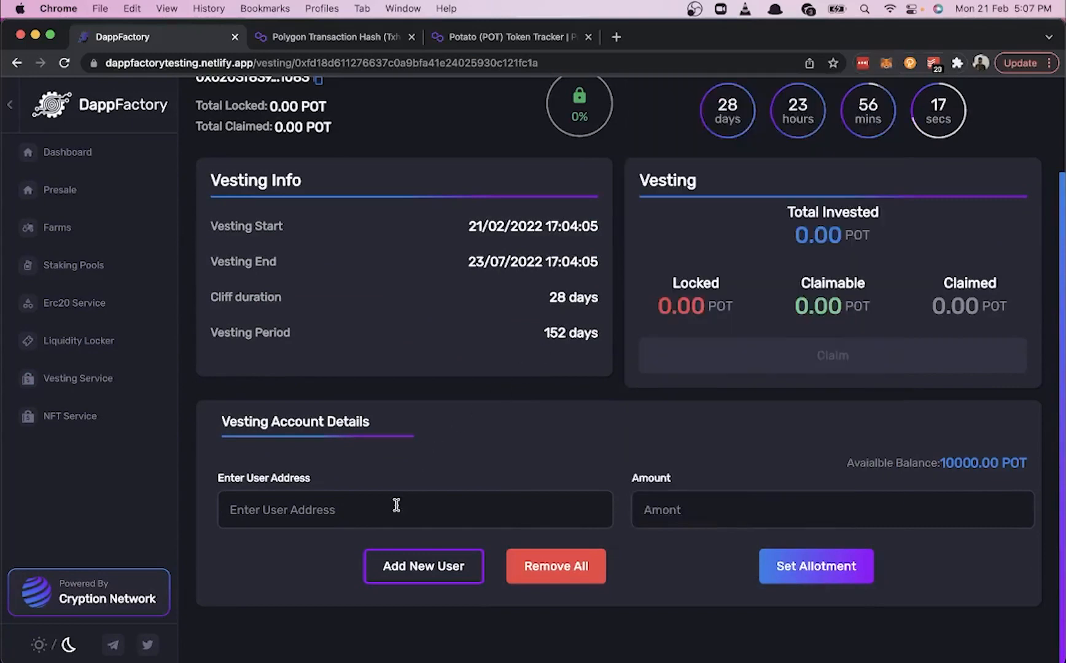
text(0x4274A49FBeB724D75b8ba7bfC55FC8495A15AD1E)
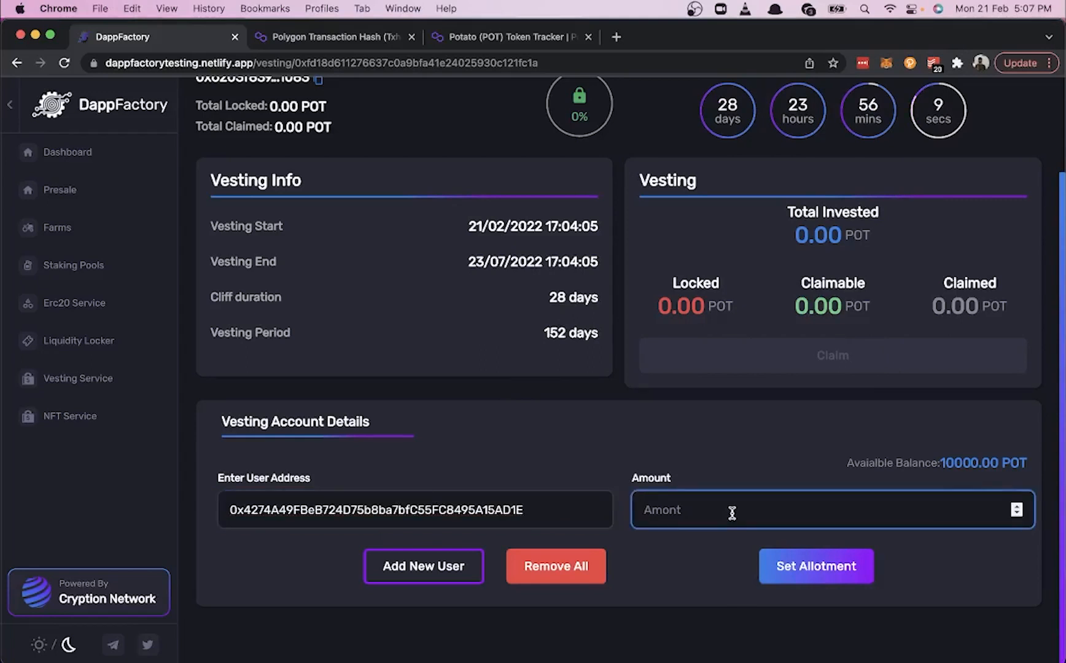
text(100)
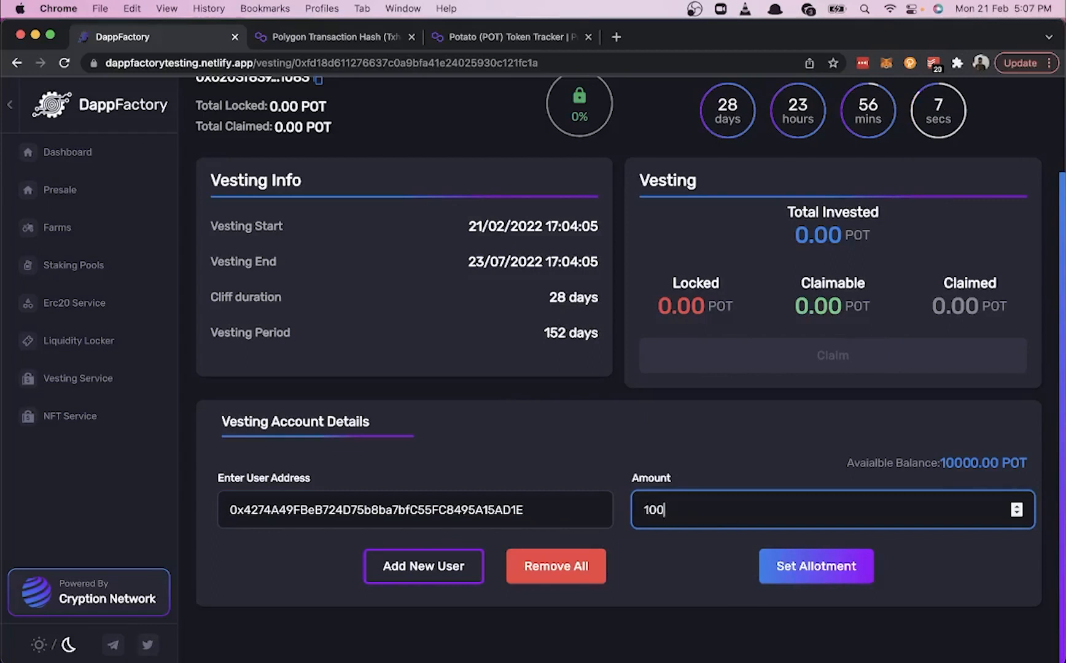
text(10000)
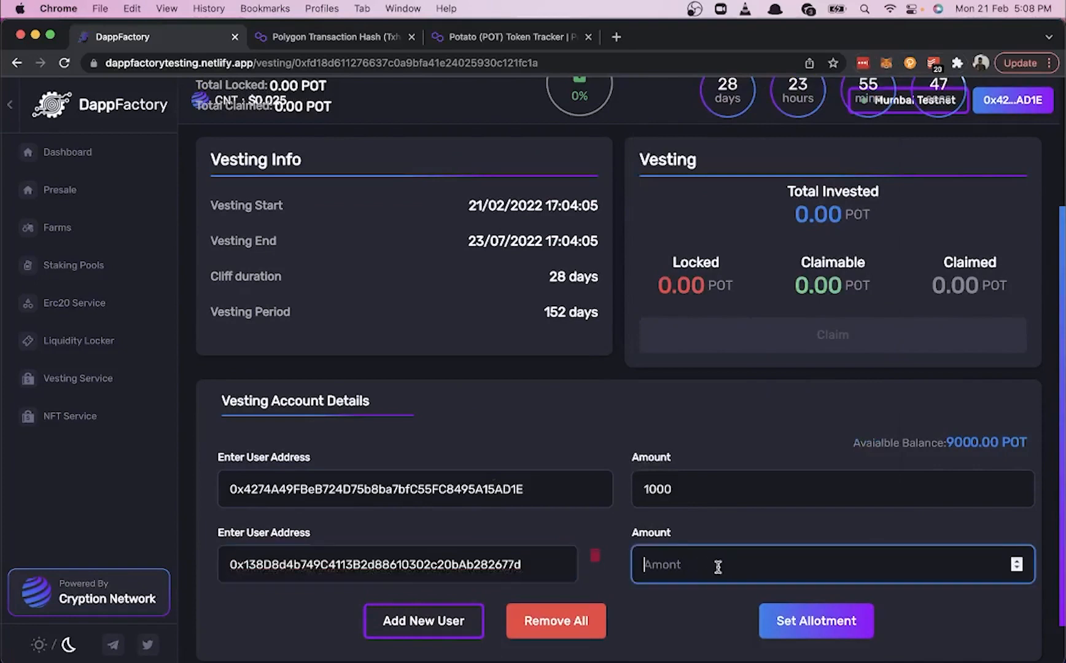
text(1000)
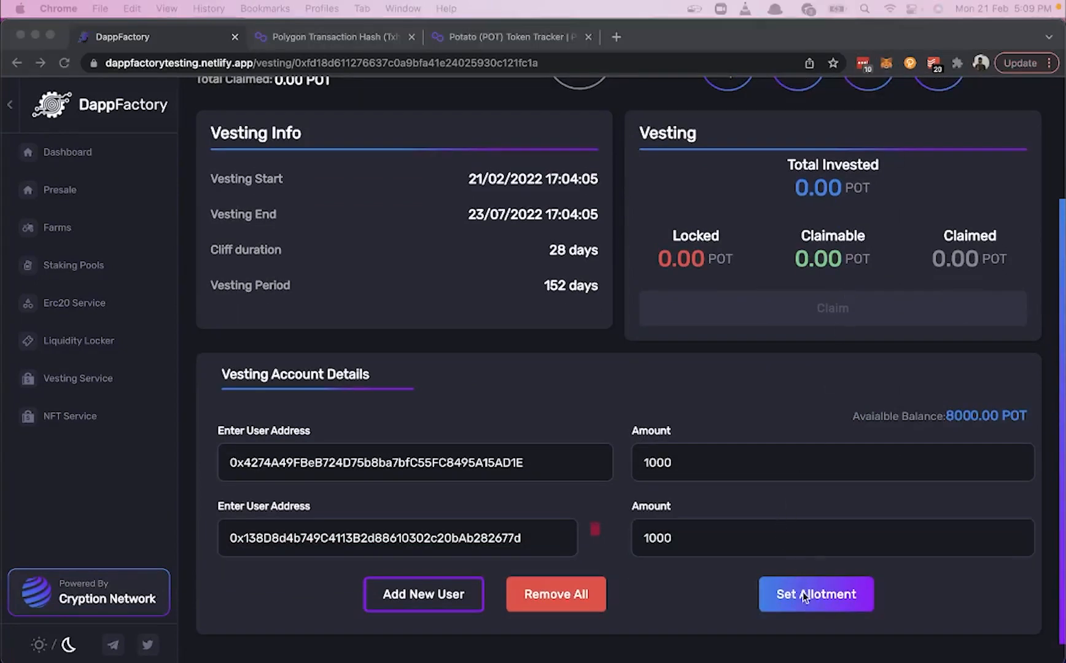
click(815, 595)
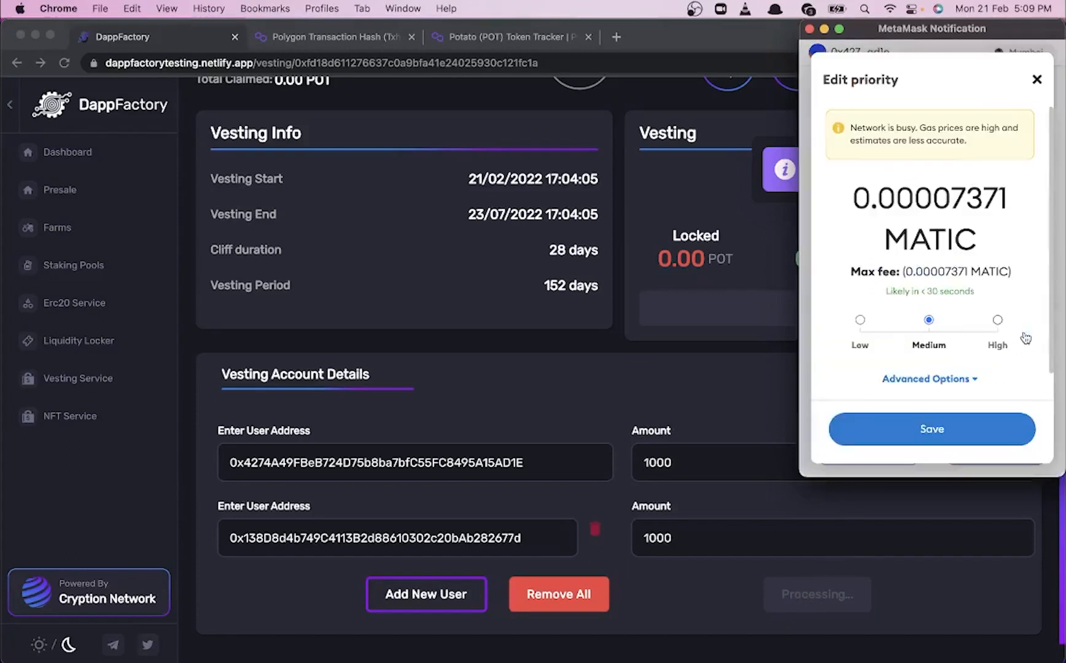
Step: Set the MetaMask fee for the allotment transaction to High and save it
click(998, 319)
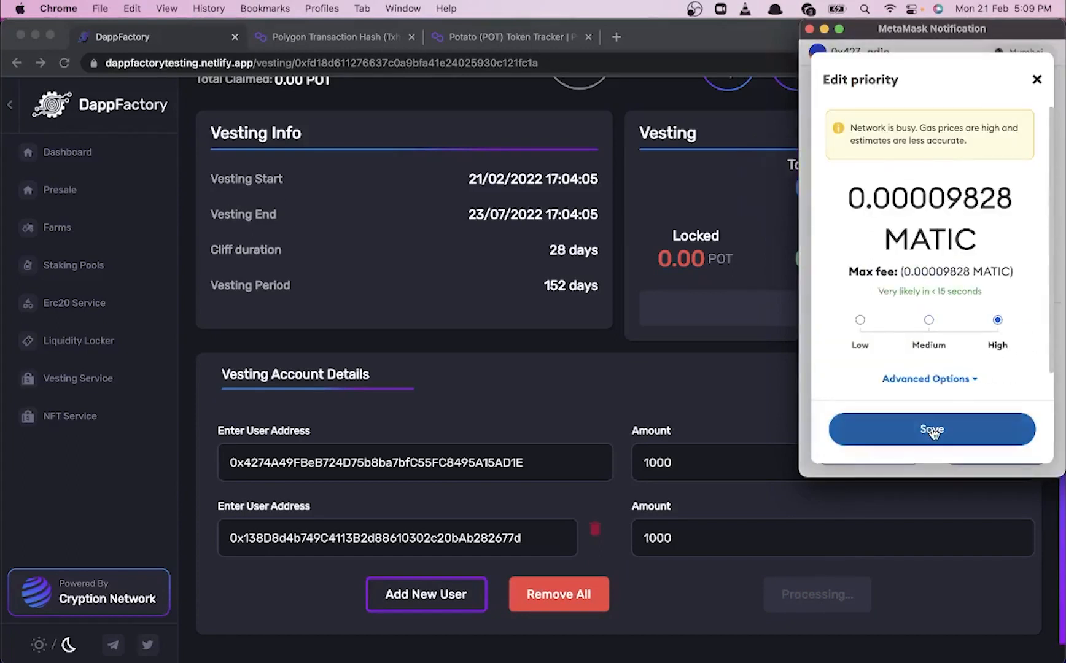
click(931, 429)
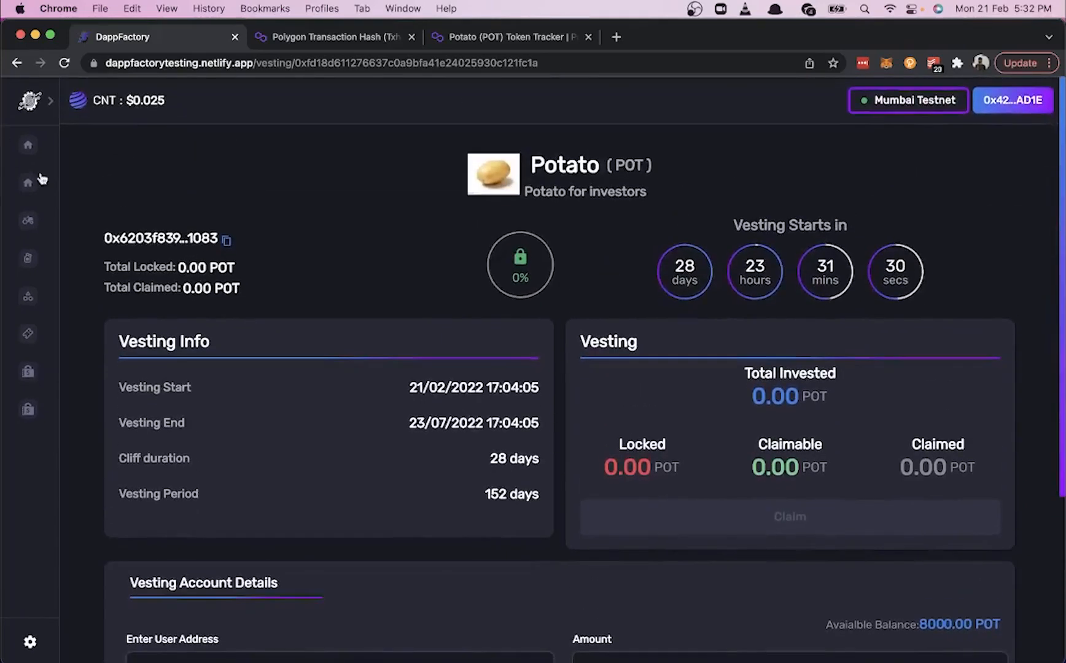
Step: Reopen the POT vesting from Vesting Service to verify 2000 POT total locked
click(31, 101)
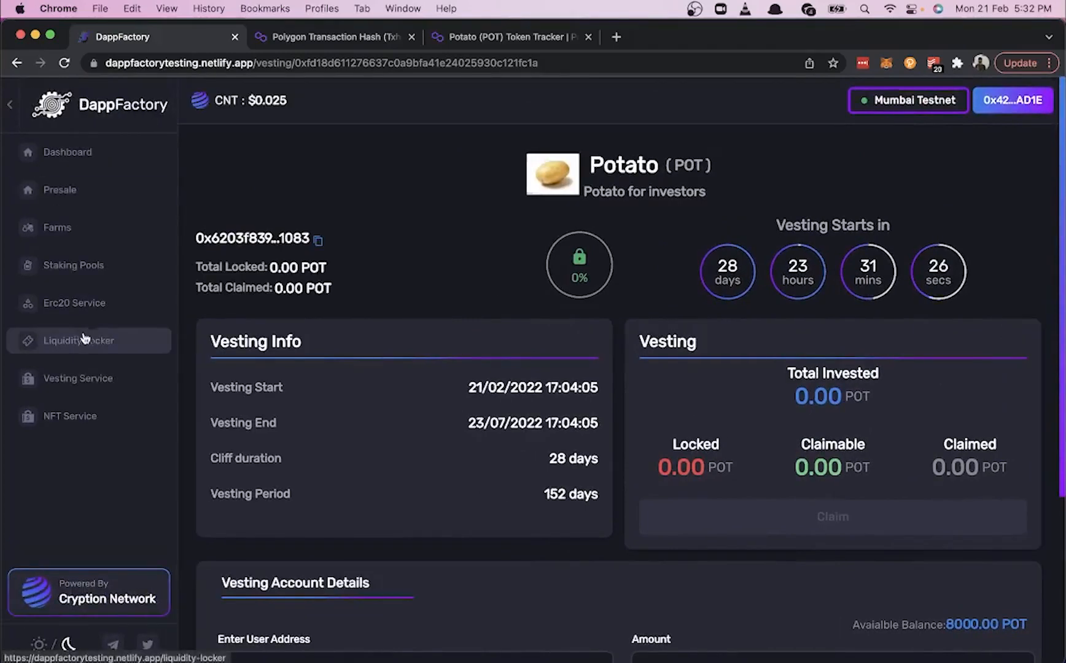
click(77, 378)
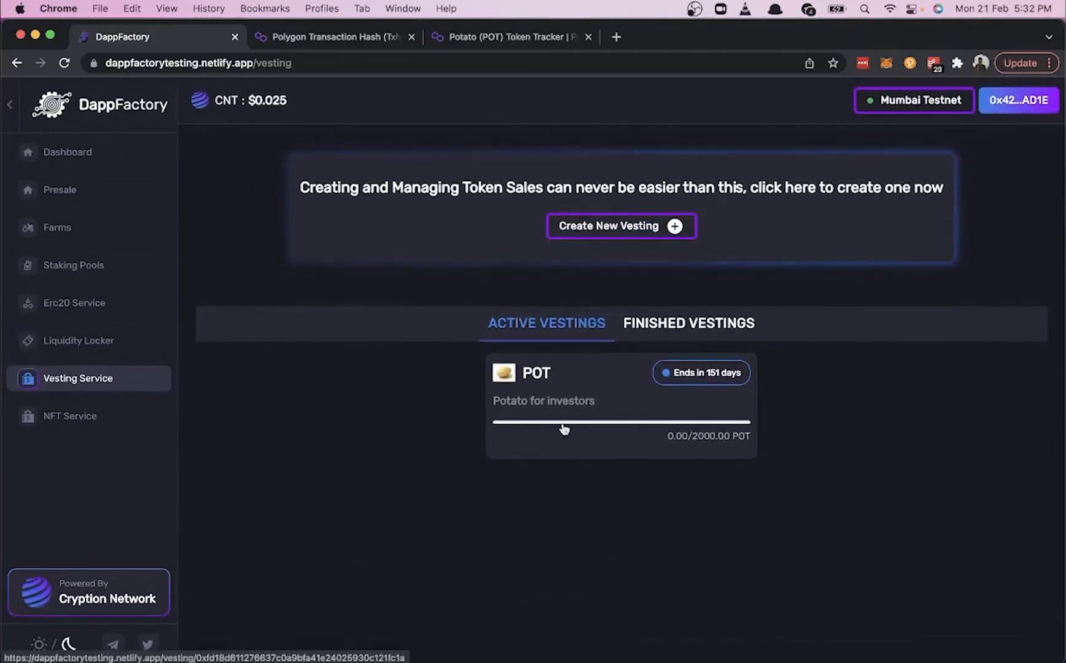
mouse_move(658, 455)
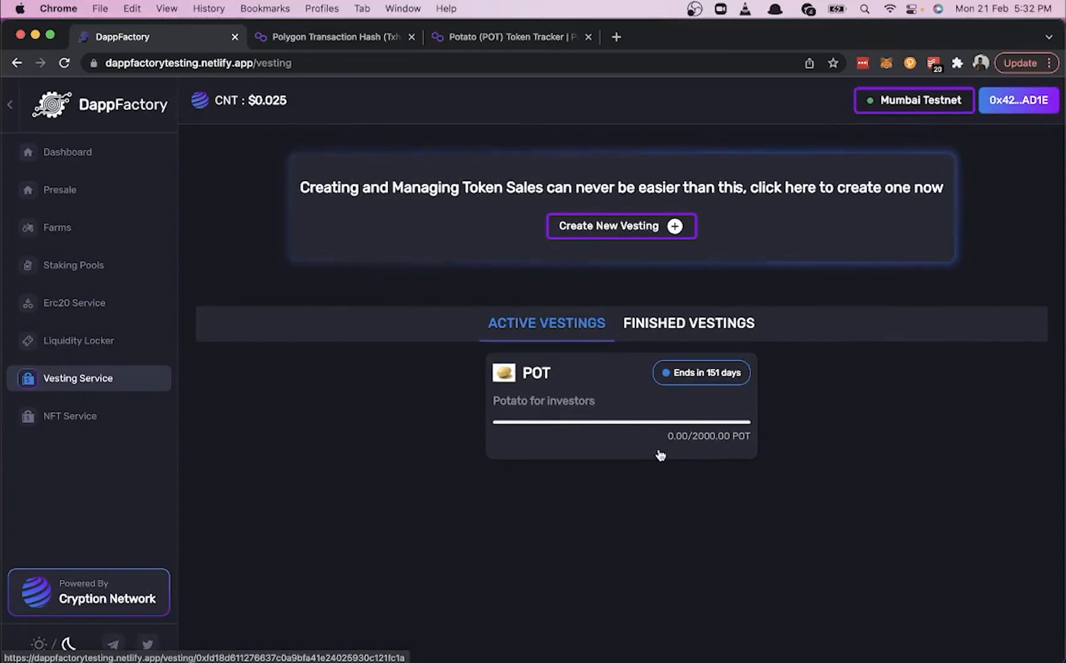
click(620, 406)
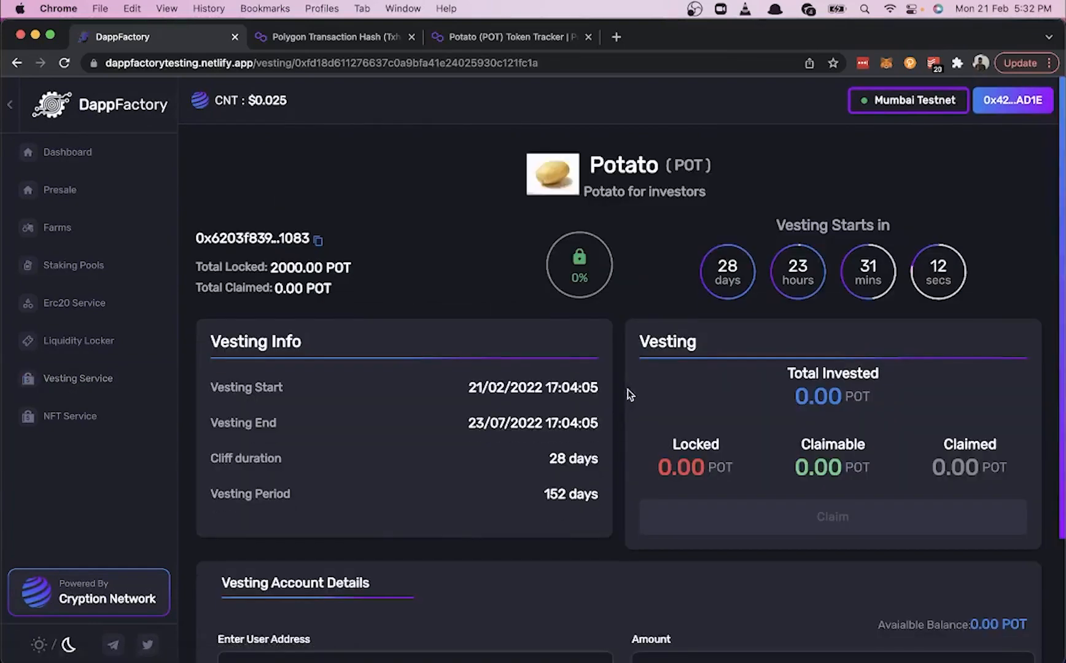
scroll(down, 3)
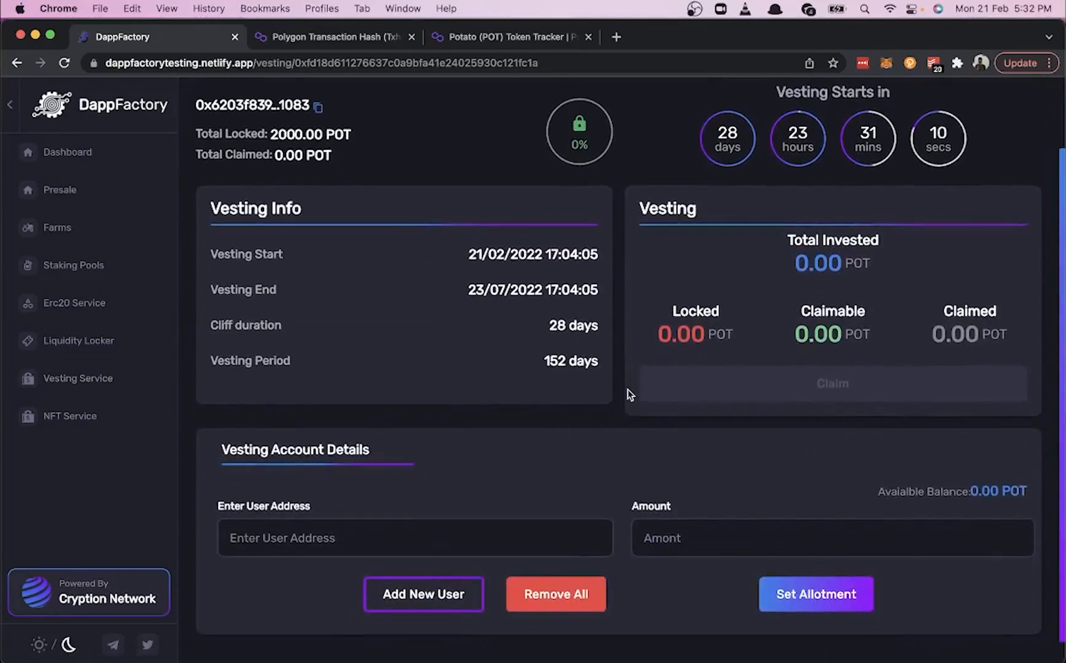